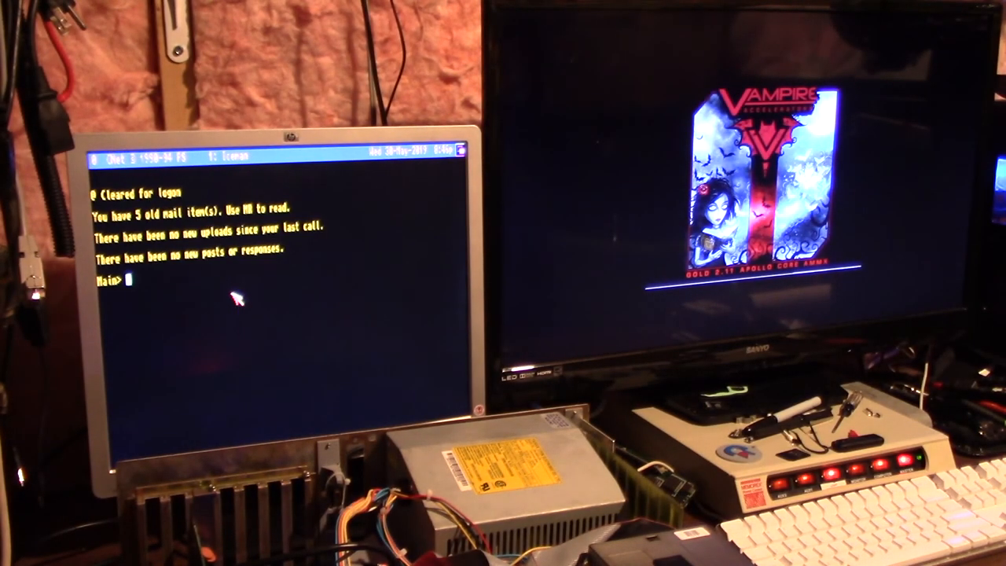
- Run the nr command at the Main prompt to list the five mailbox messages
type("nr")
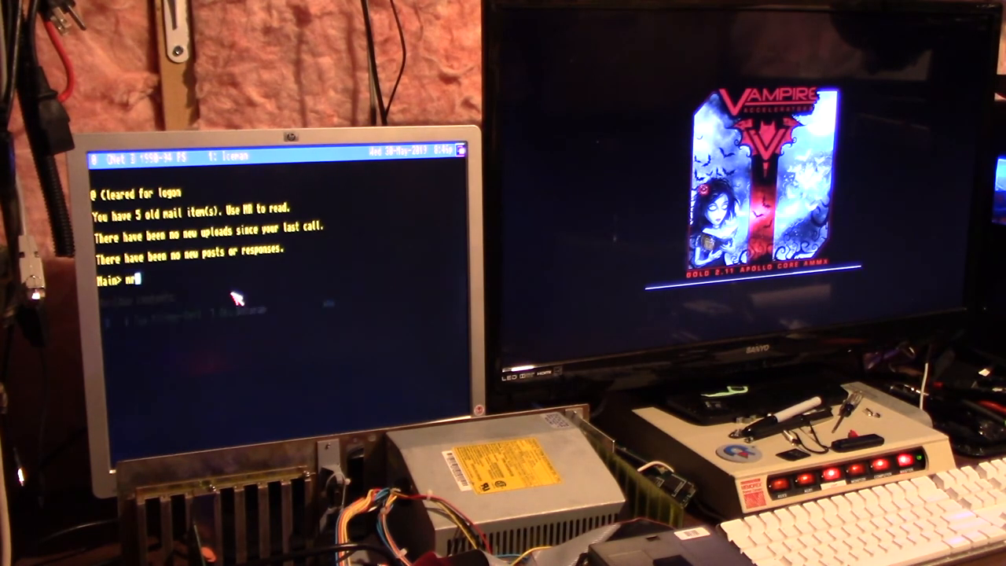
key("Return")
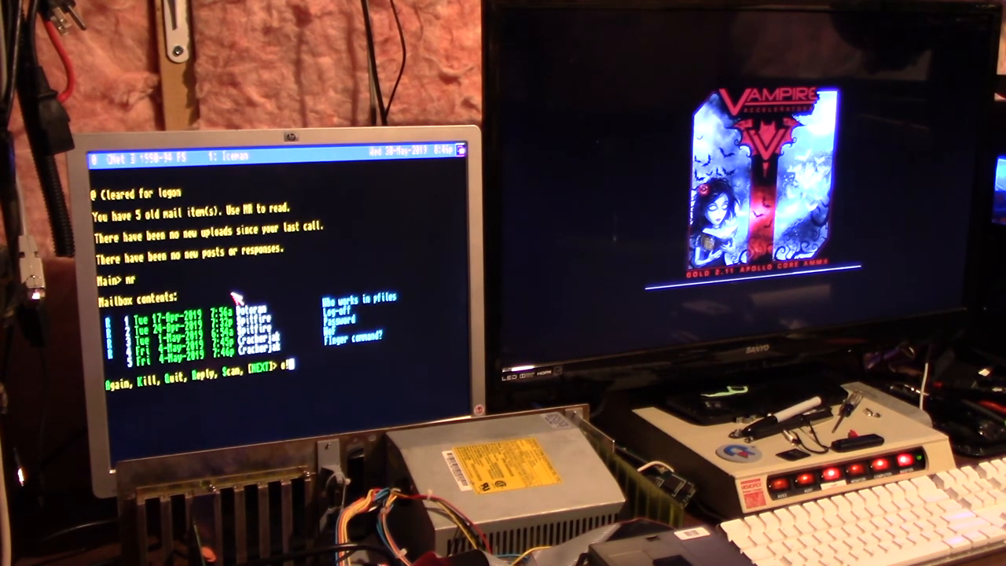